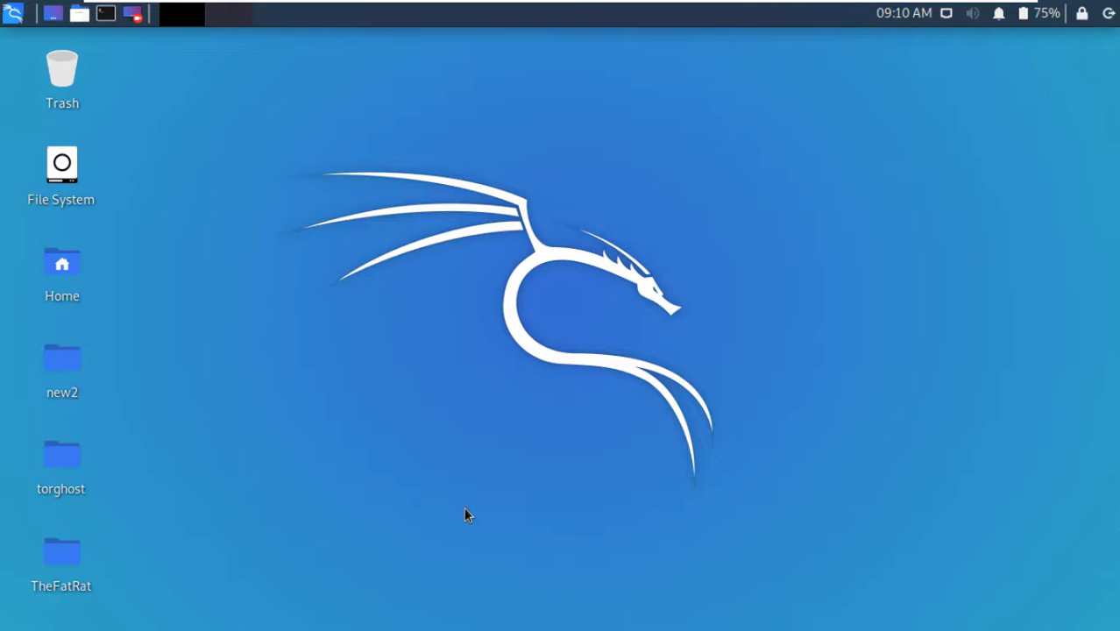
{"action": "mouse_move", "coordinate": [312, 392]}
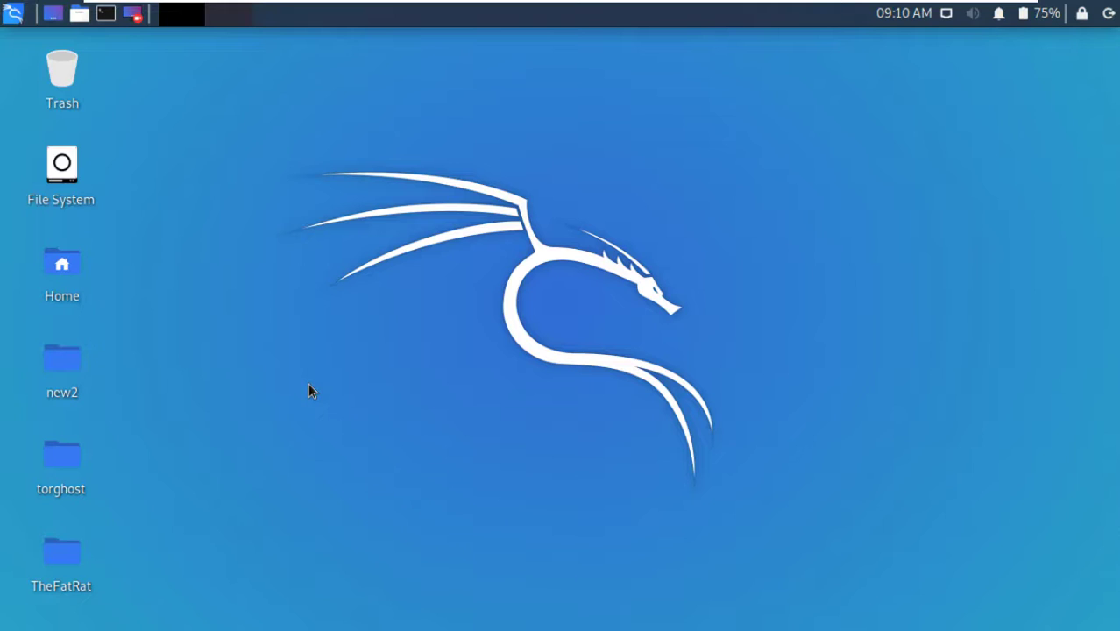
{"action": "mouse_move", "coordinate": [242, 221]}
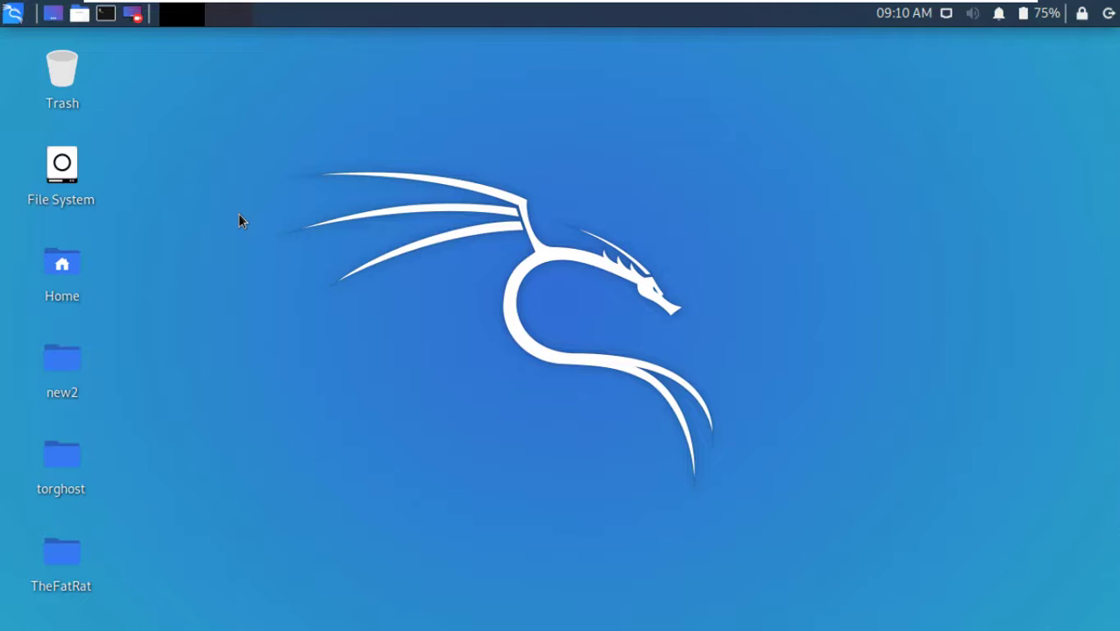
{"action": "mouse_move", "coordinate": [201, 173]}
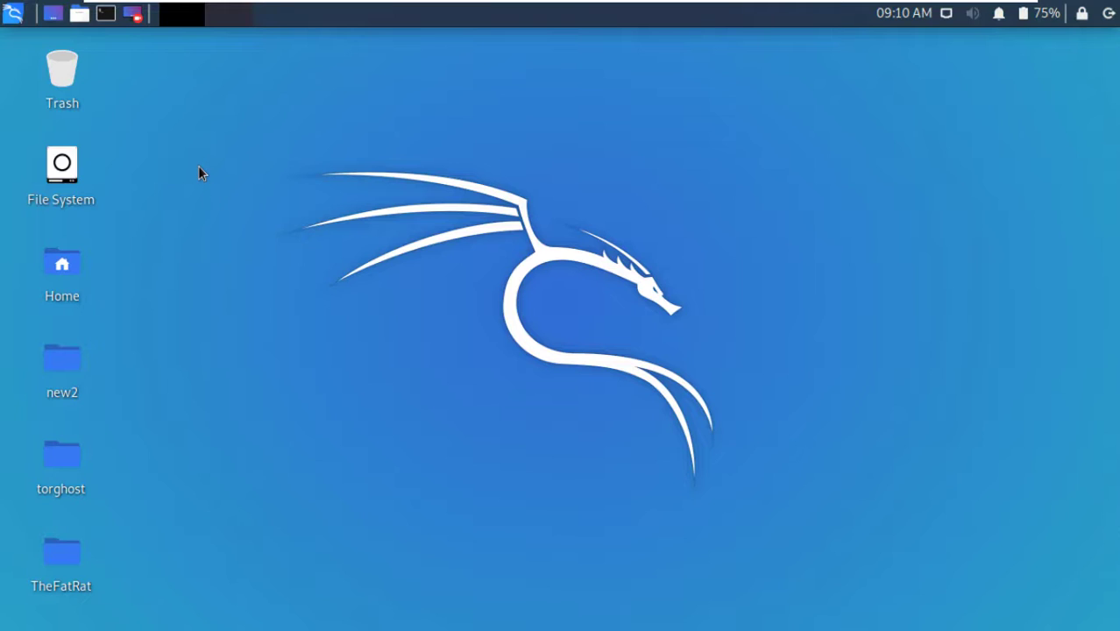
{"action": "mouse_move", "coordinate": [177, 183]}
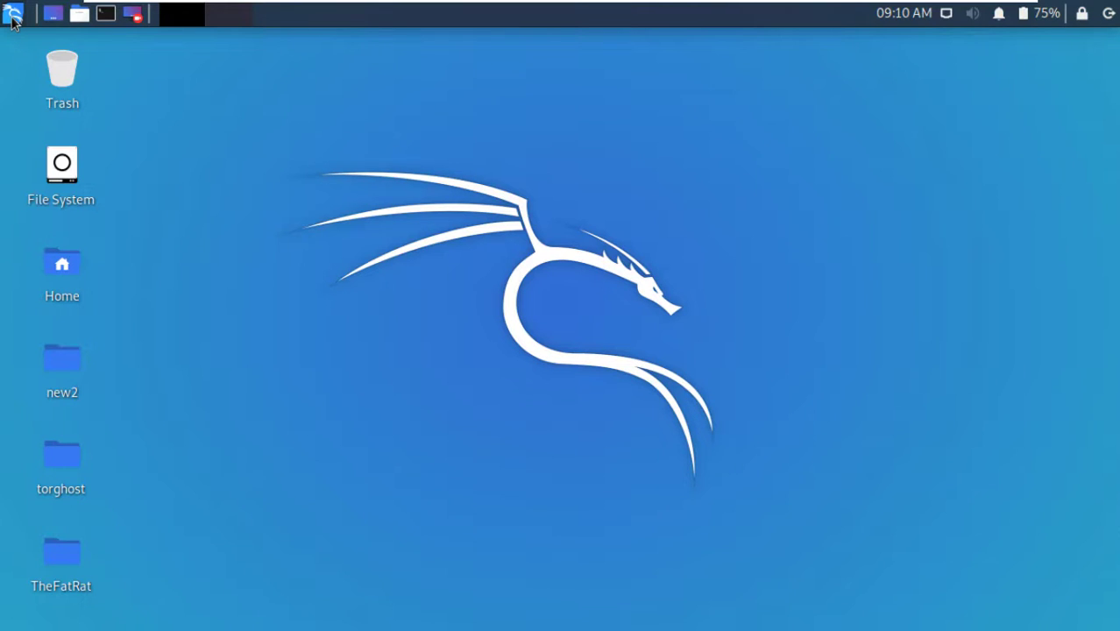
- Launch Firefox, swap the Kali welcome tab for a new tab, and go to ngrok.com
{"action": "left_click", "coordinate": [13, 13]}
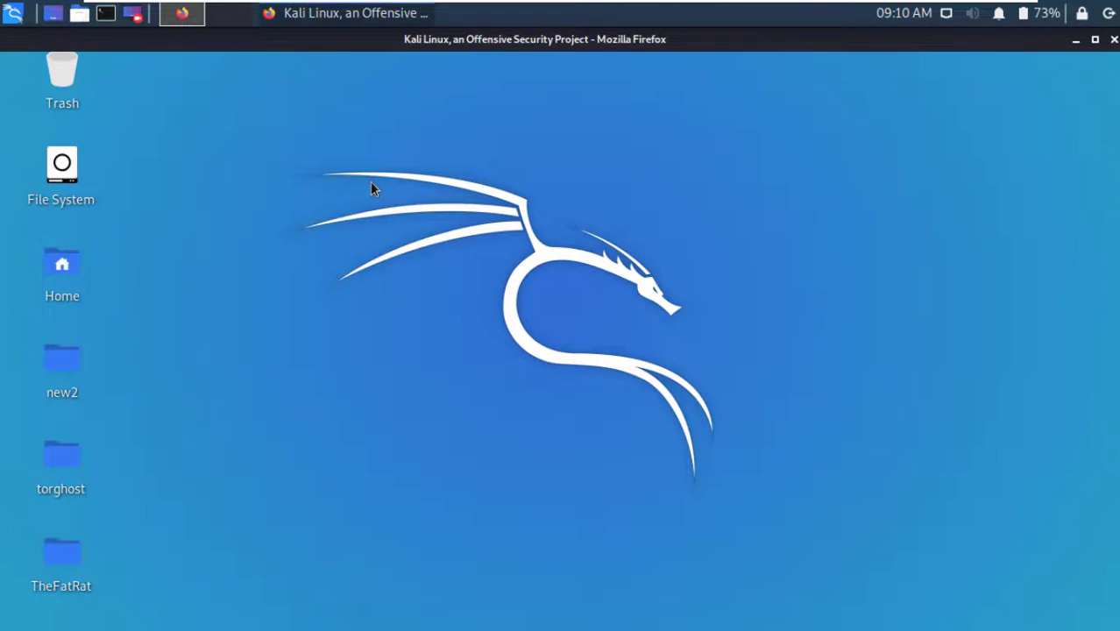
{"action": "left_click", "coordinate": [181, 14]}
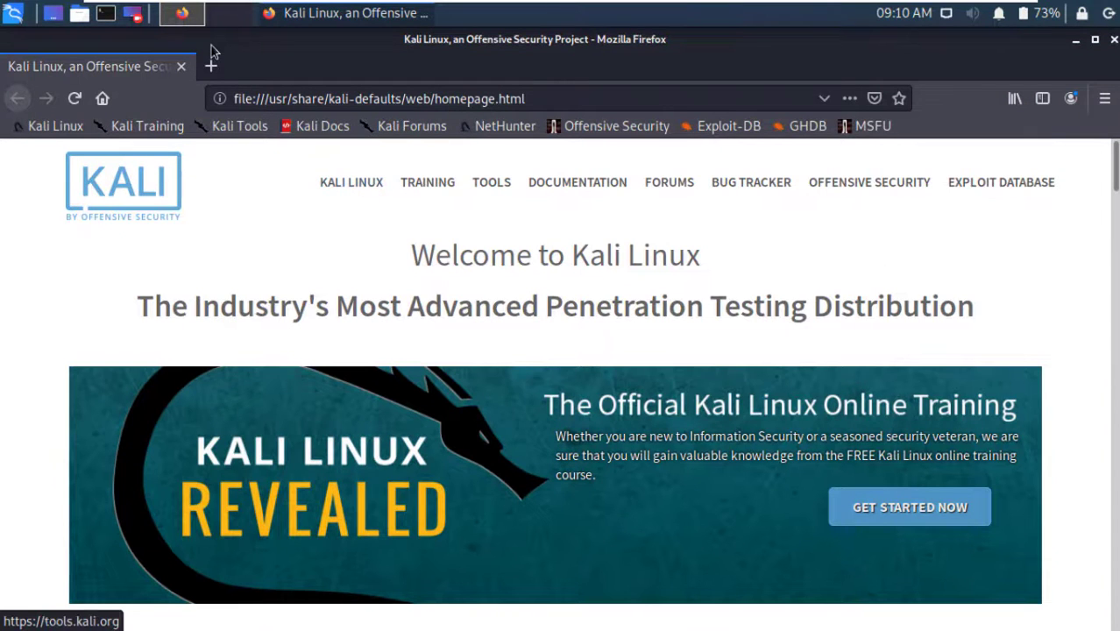
{"action": "left_click", "coordinate": [210, 66]}
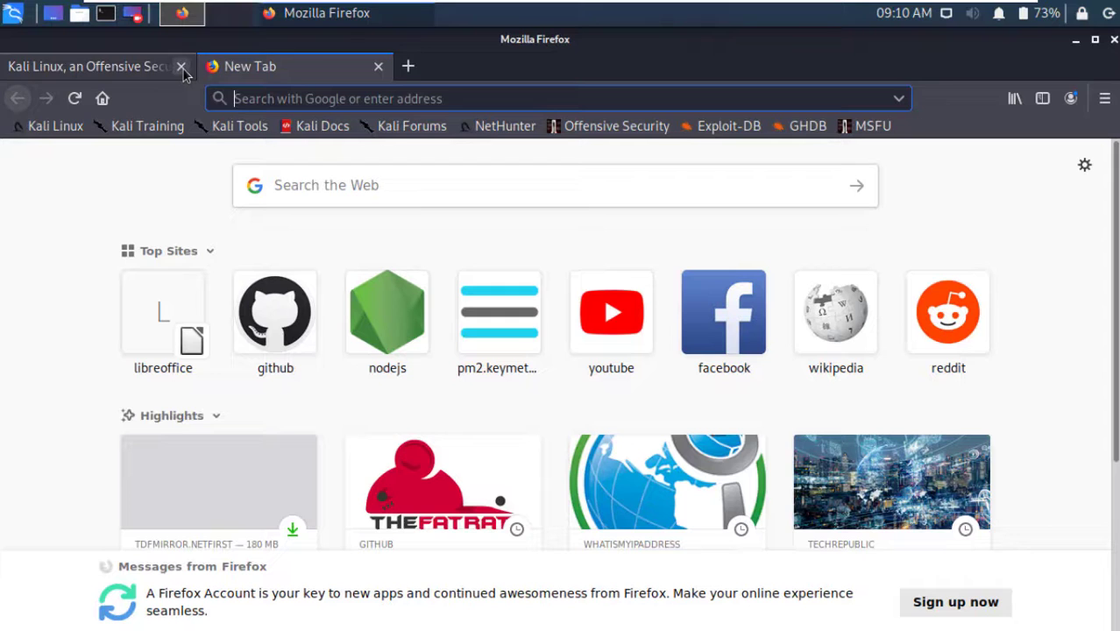
{"action": "left_click", "coordinate": [181, 66]}
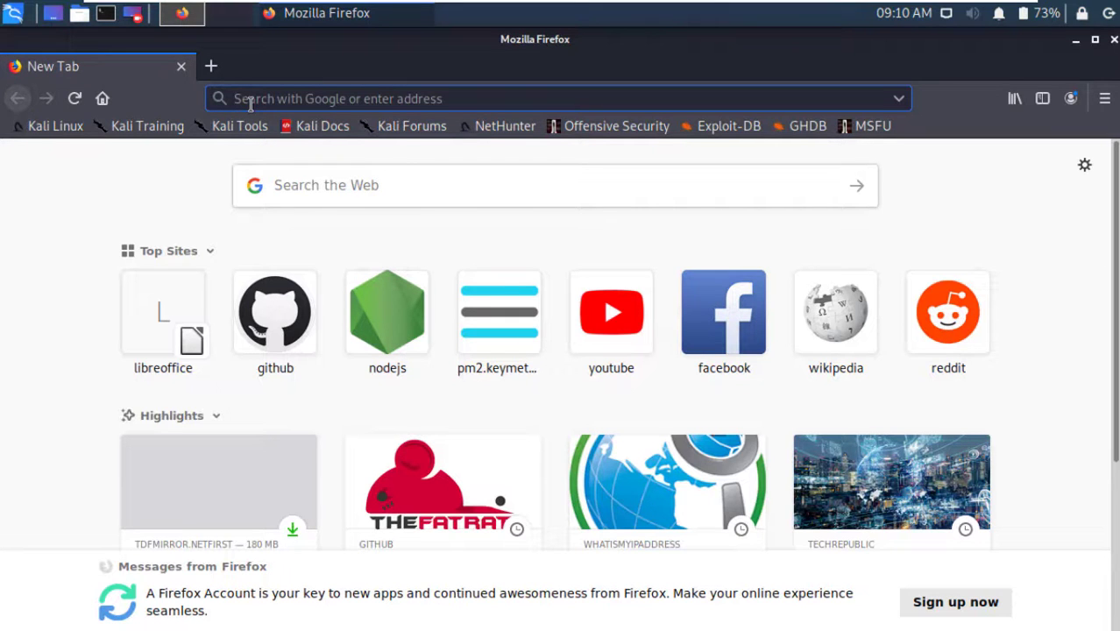
{"action": "type", "text": "ngrok.com"}
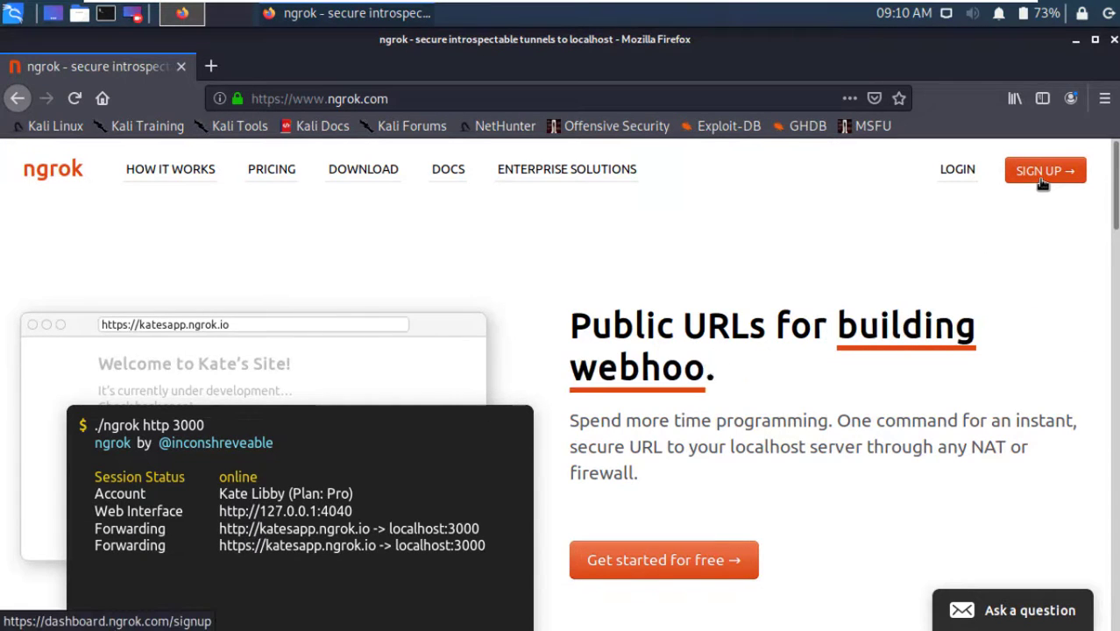
{"action": "mouse_move", "coordinate": [1001, 214]}
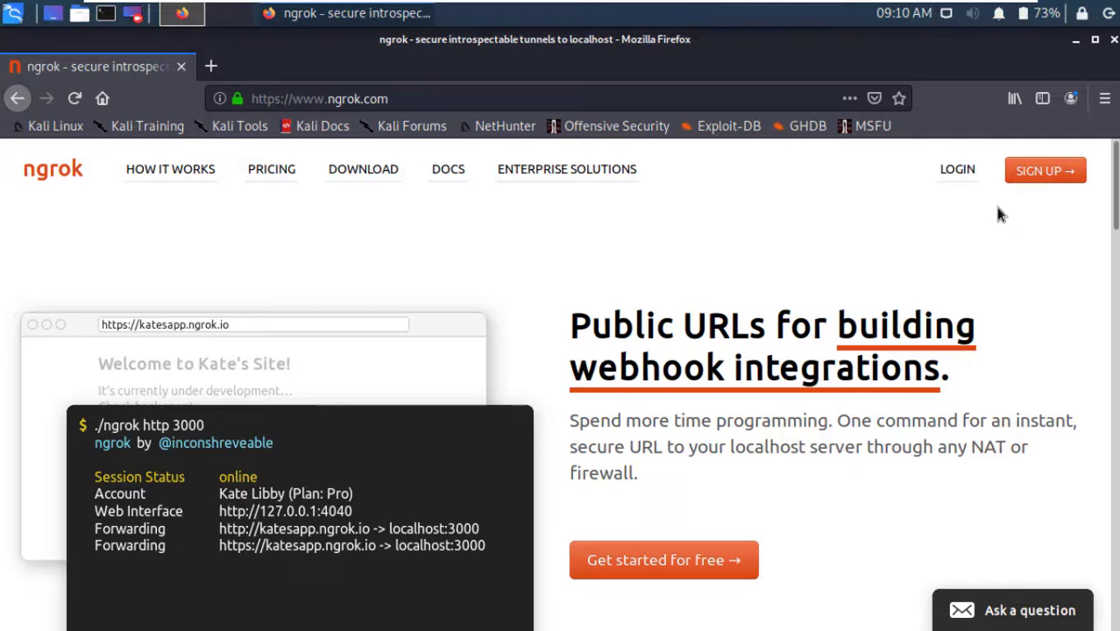
{"action": "mouse_move", "coordinate": [1044, 181]}
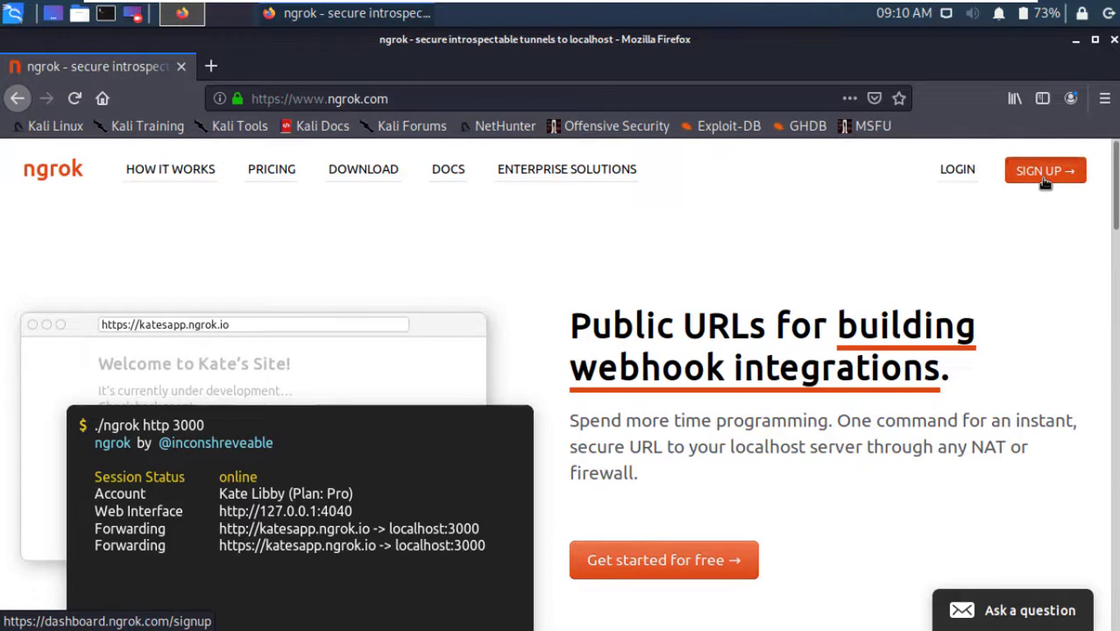
- Sign up for ngrok with name, email and password, passing the robot check
{"action": "left_click", "coordinate": [1044, 170]}
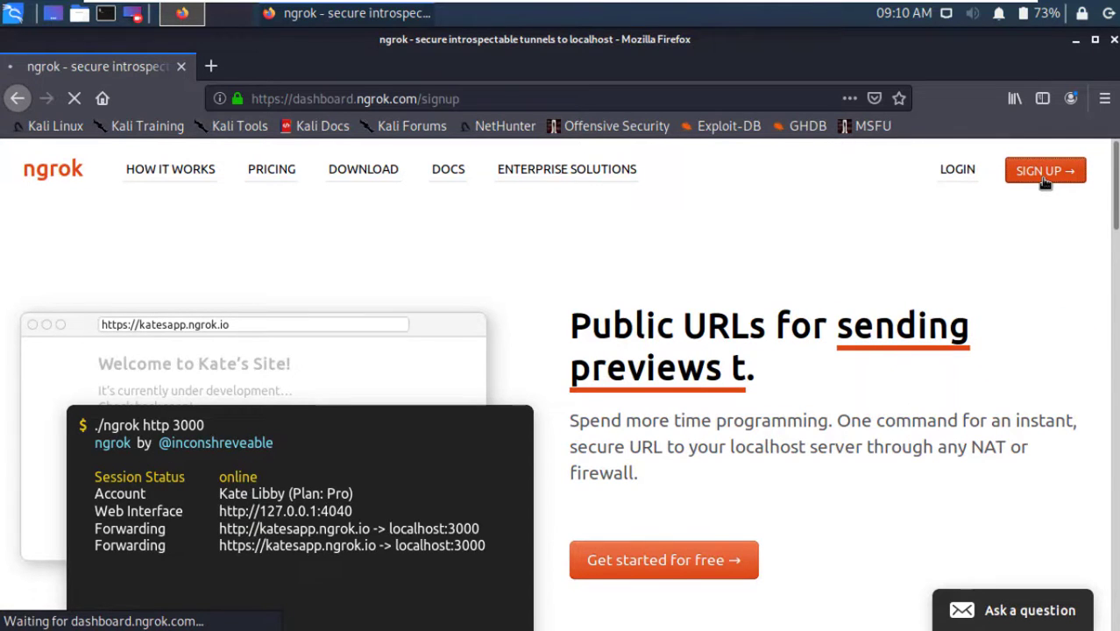
{"action": "left_click", "coordinate": [1043, 170]}
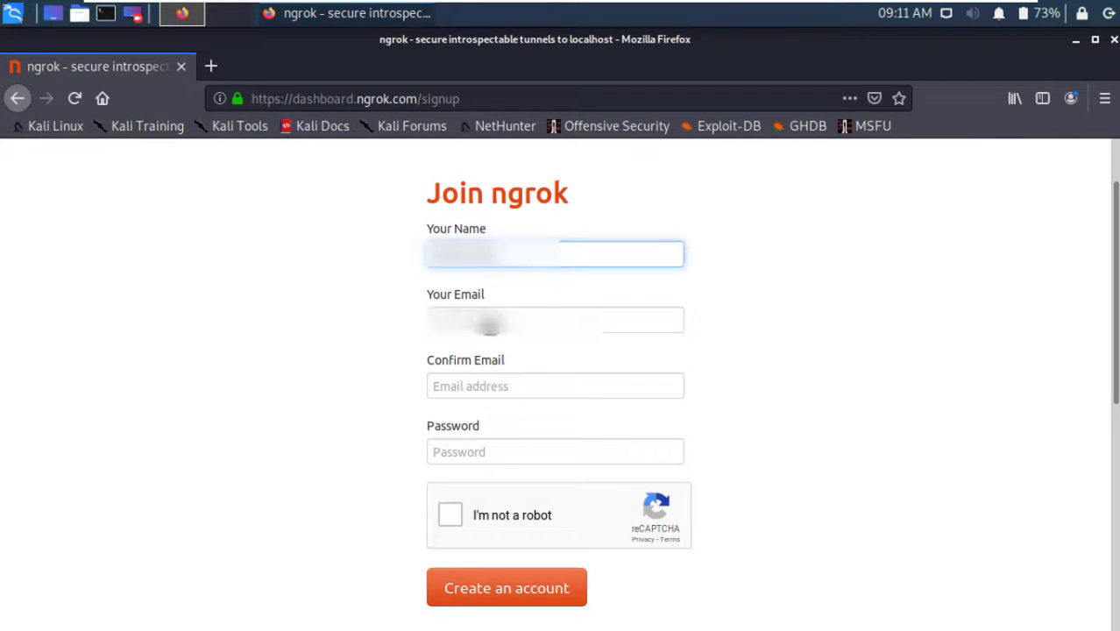
{"action": "left_click", "coordinate": [555, 319]}
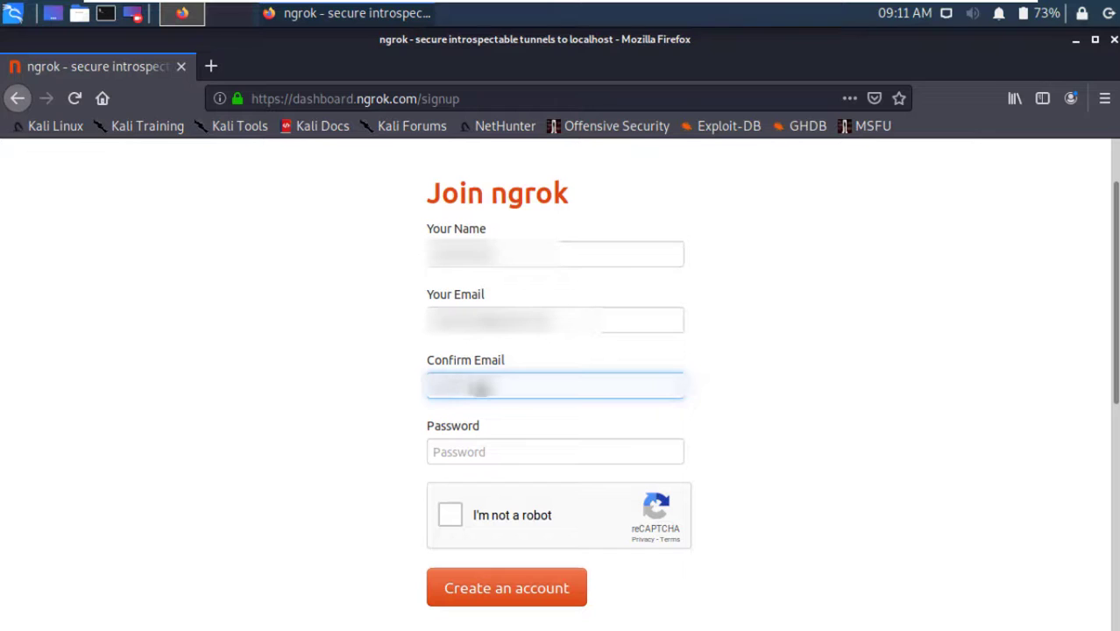
{"action": "mouse_move", "coordinate": [627, 357]}
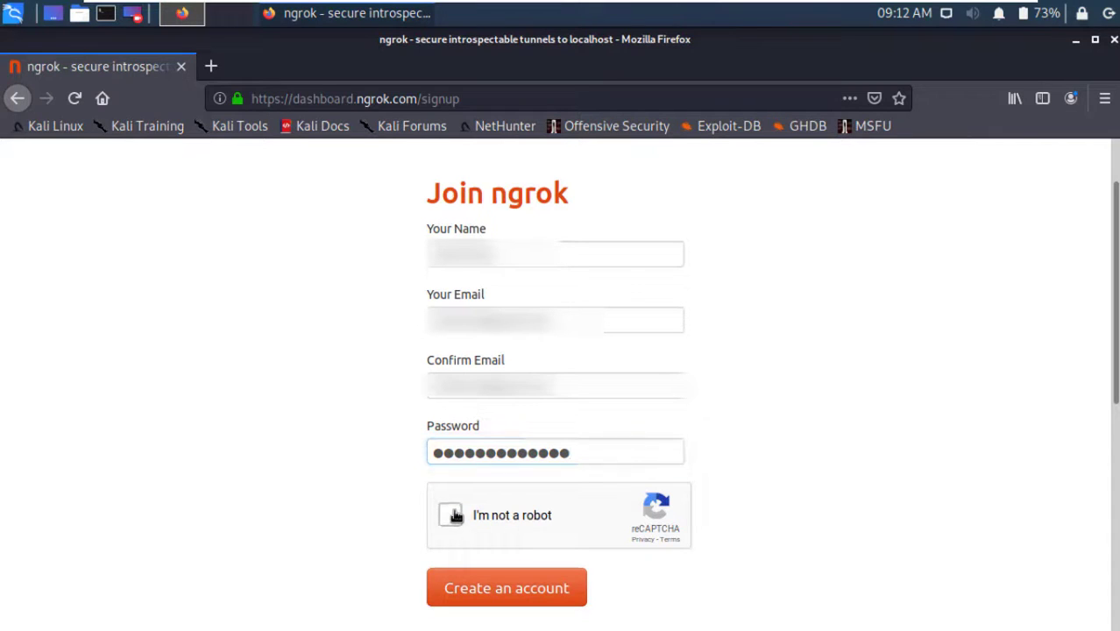
{"action": "left_click", "coordinate": [451, 514]}
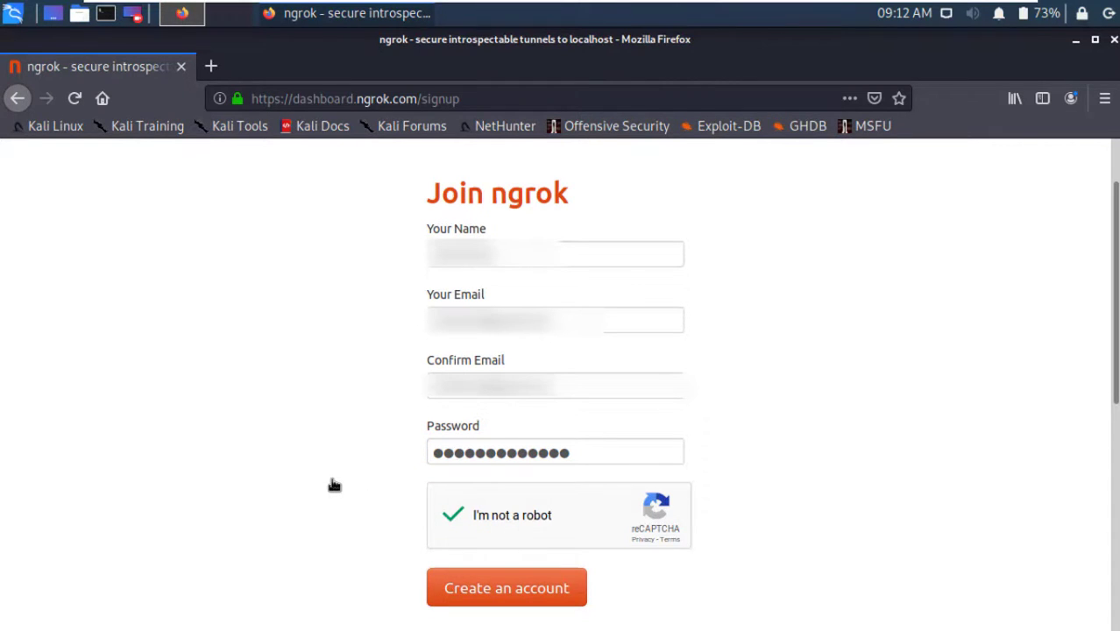
{"action": "left_click", "coordinate": [505, 587]}
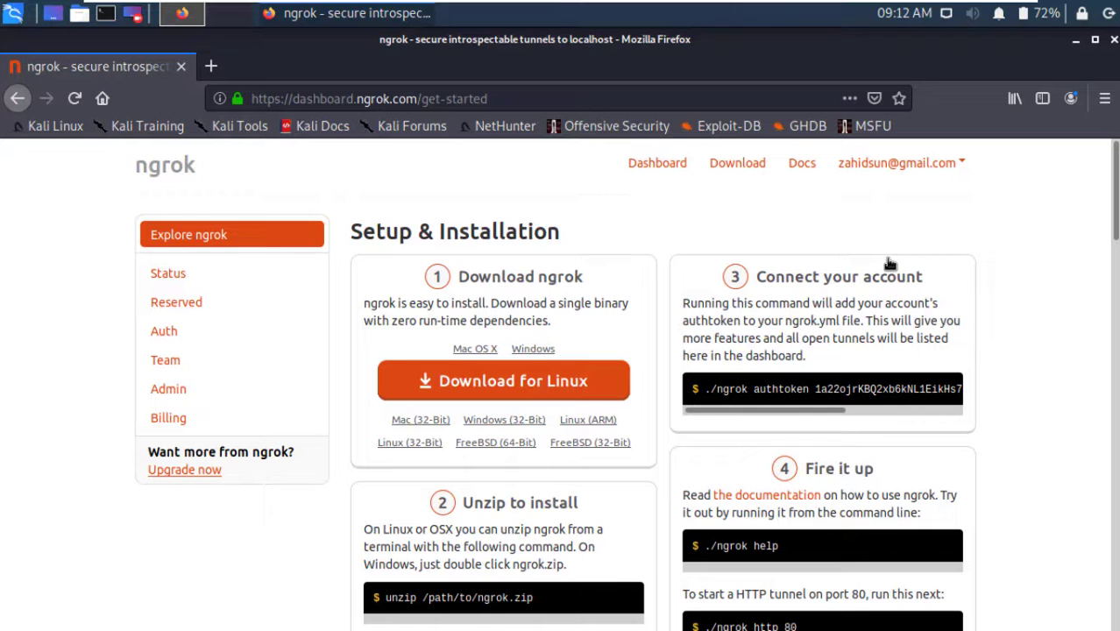
{"action": "mouse_move", "coordinate": [497, 336]}
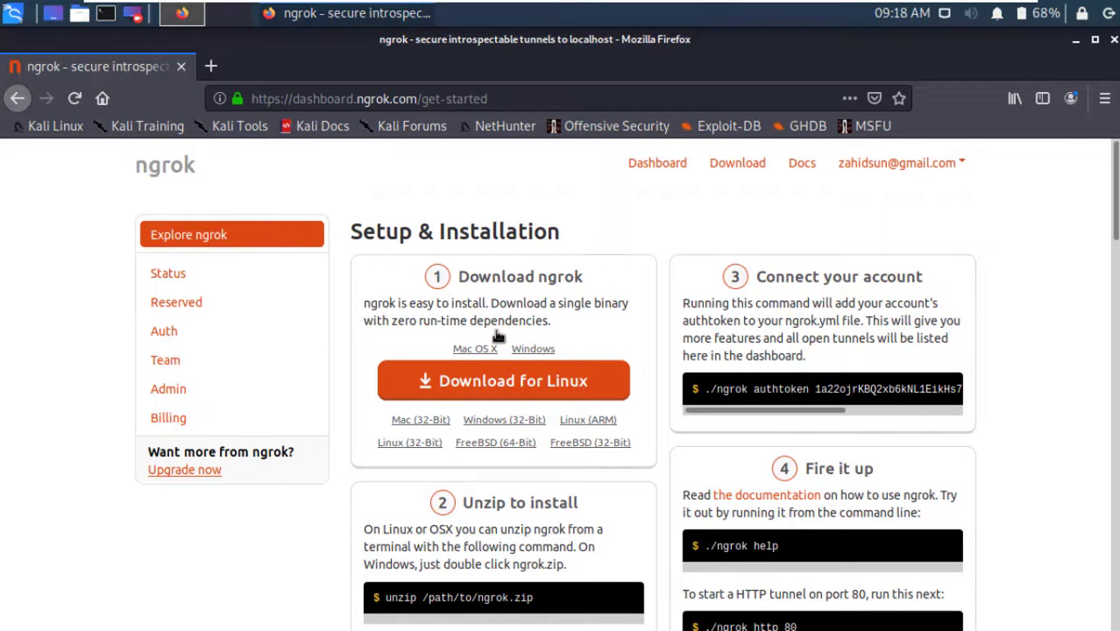
- Save the Linux ngrok zip and select the ./ngrok authtoken command on the dashboard
{"action": "left_click", "coordinate": [502, 379]}
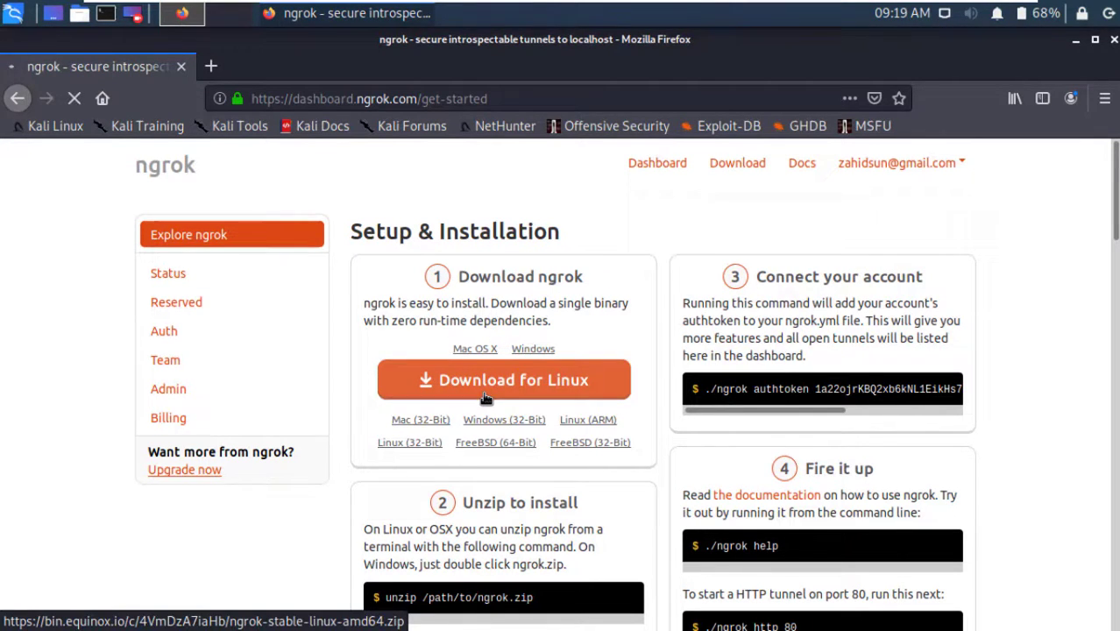
{"action": "left_click", "coordinate": [502, 379]}
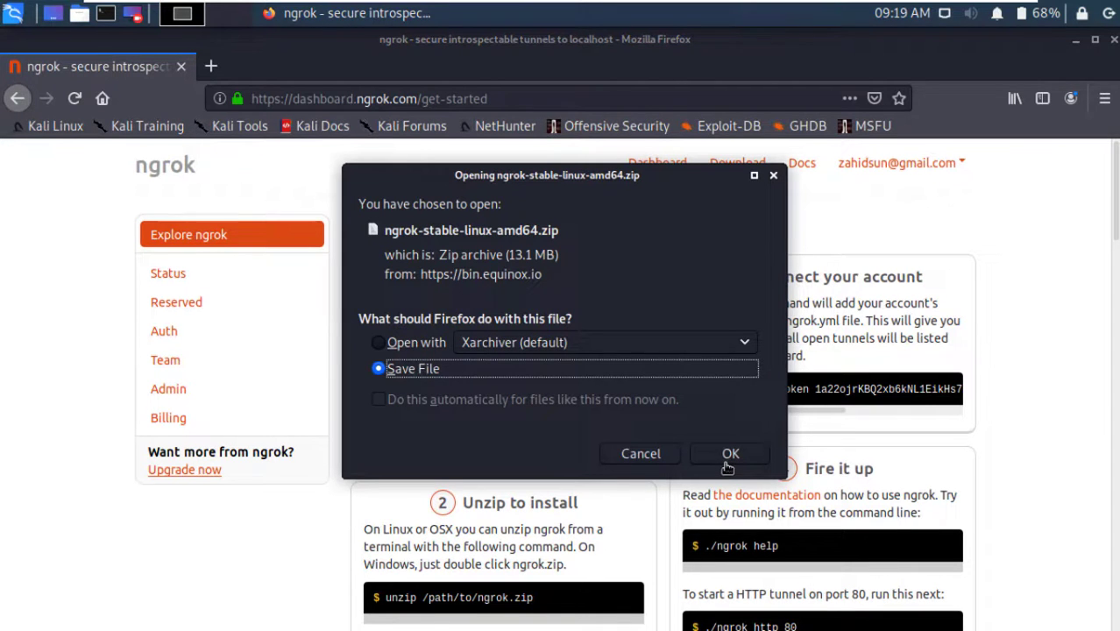
{"action": "left_click", "coordinate": [730, 453]}
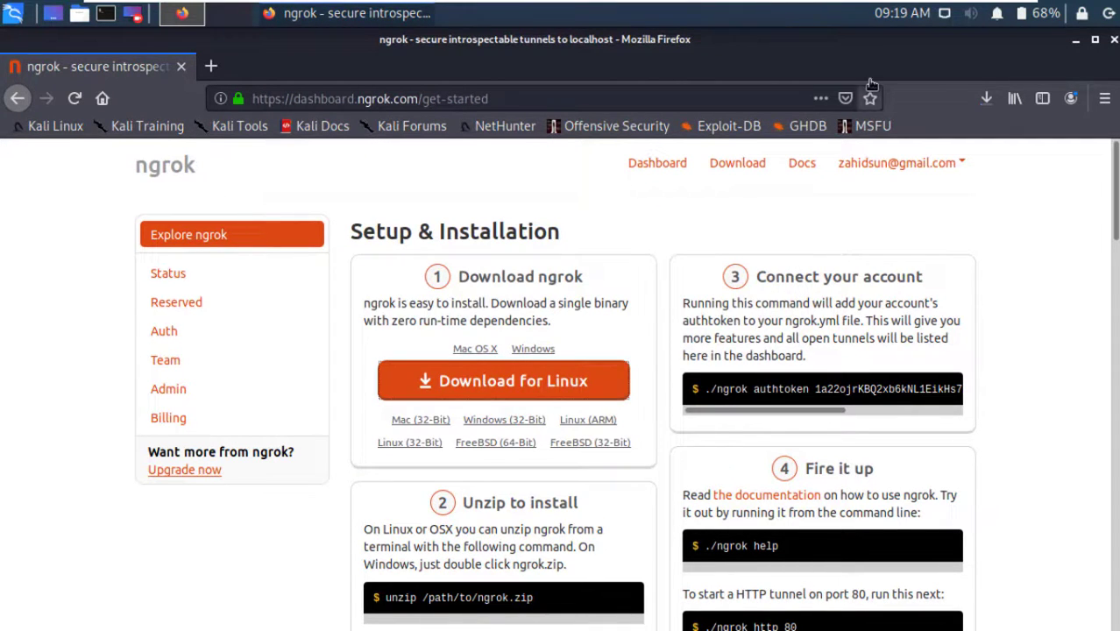
{"action": "left_click", "coordinate": [503, 380]}
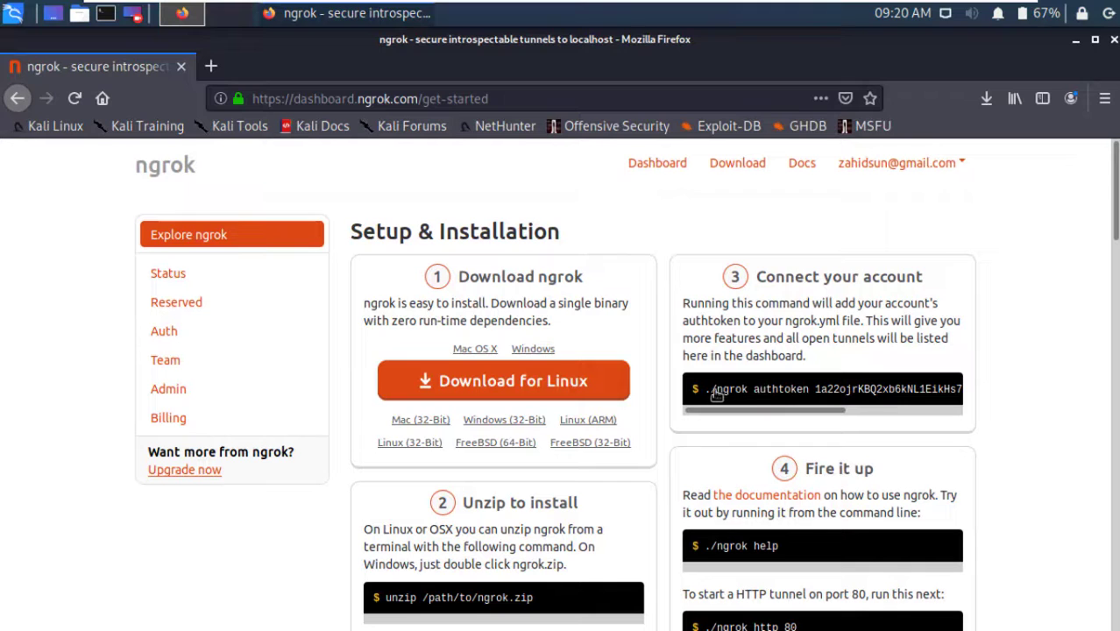
{"action": "double_click", "coordinate": [725, 389]}
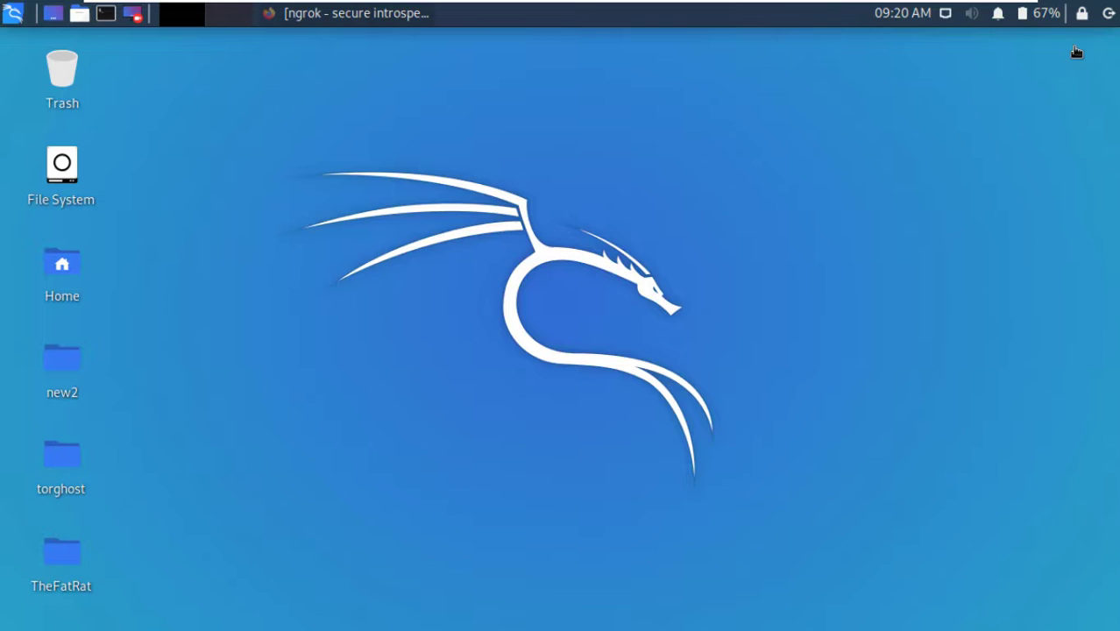
{"action": "mouse_move", "coordinate": [104, 59]}
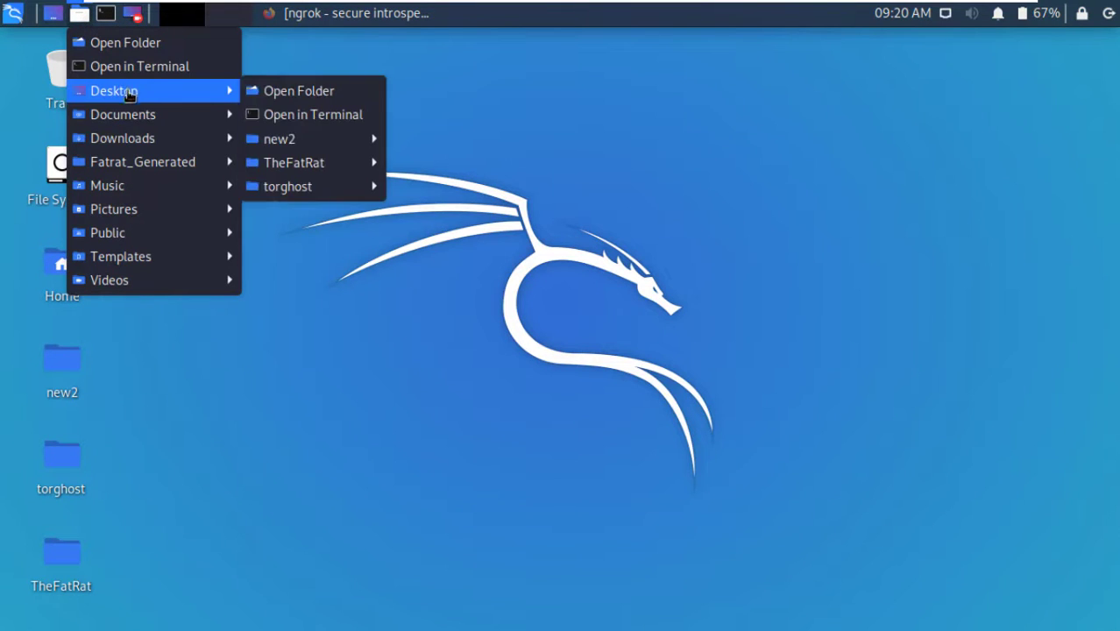
- Extract the ngrok zip in the Downloads folder with Extract Here
{"action": "left_click", "coordinate": [123, 138]}
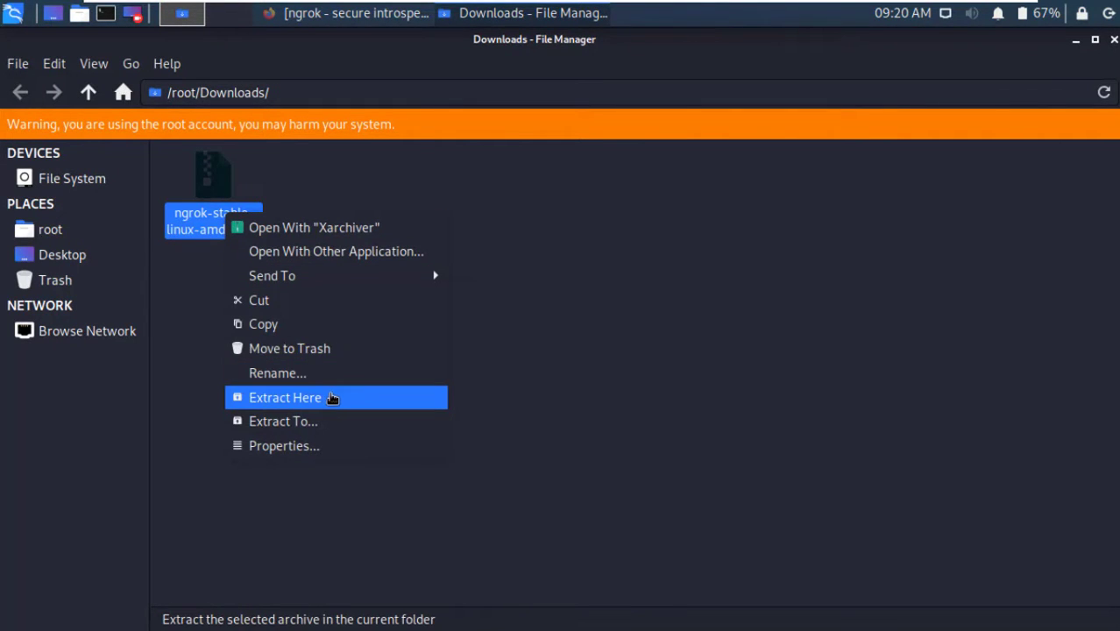
{"action": "left_click", "coordinate": [284, 397]}
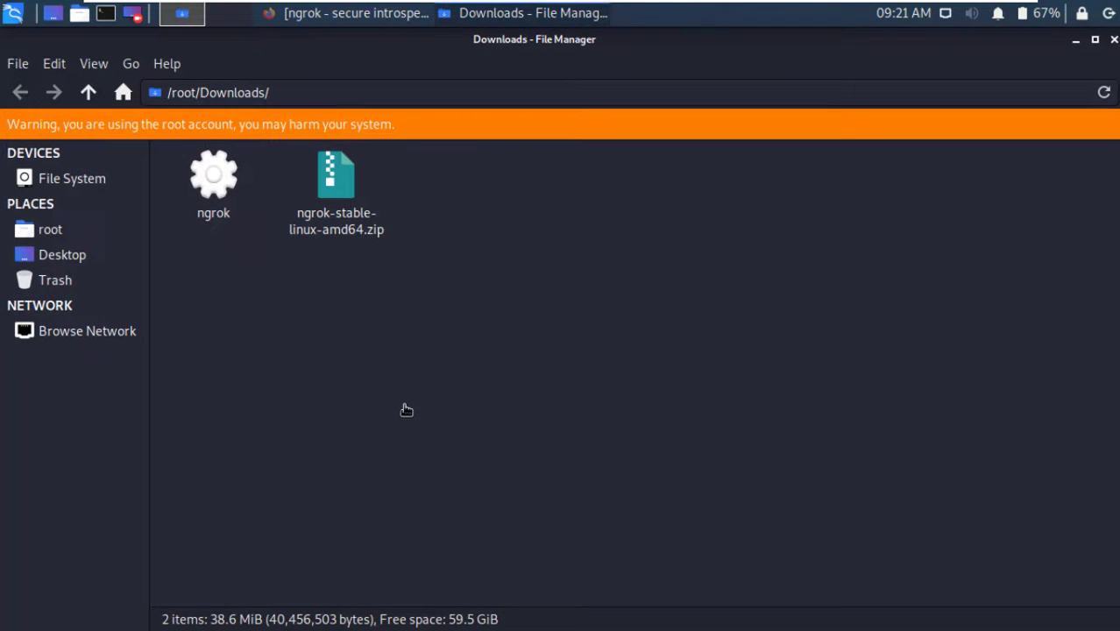
{"action": "mouse_move", "coordinate": [402, 372]}
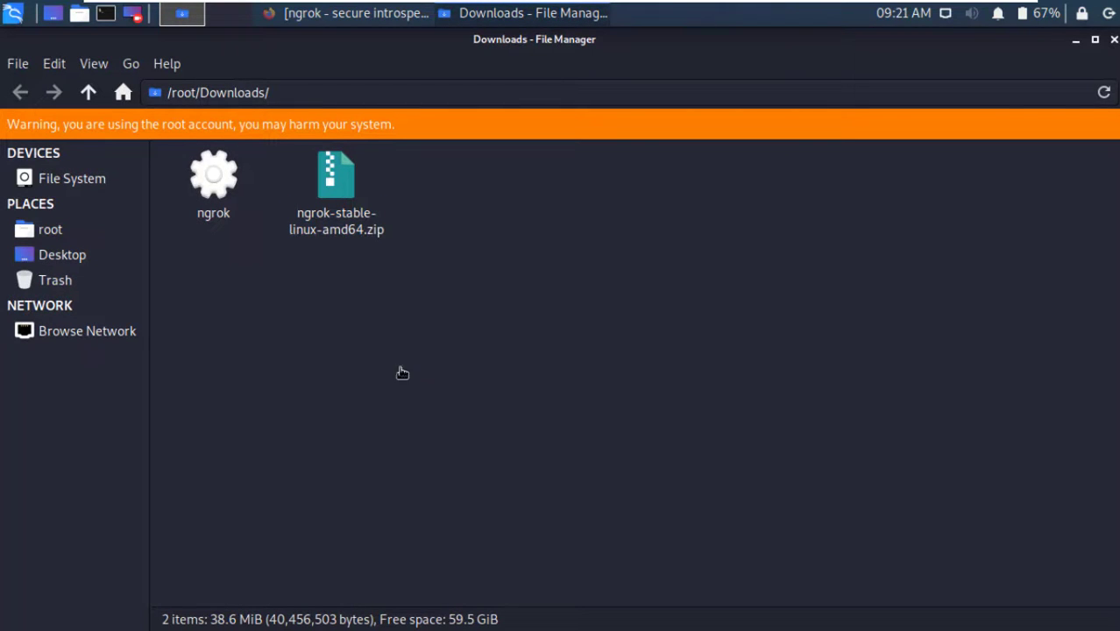
{"action": "right_click", "coordinate": [402, 371]}
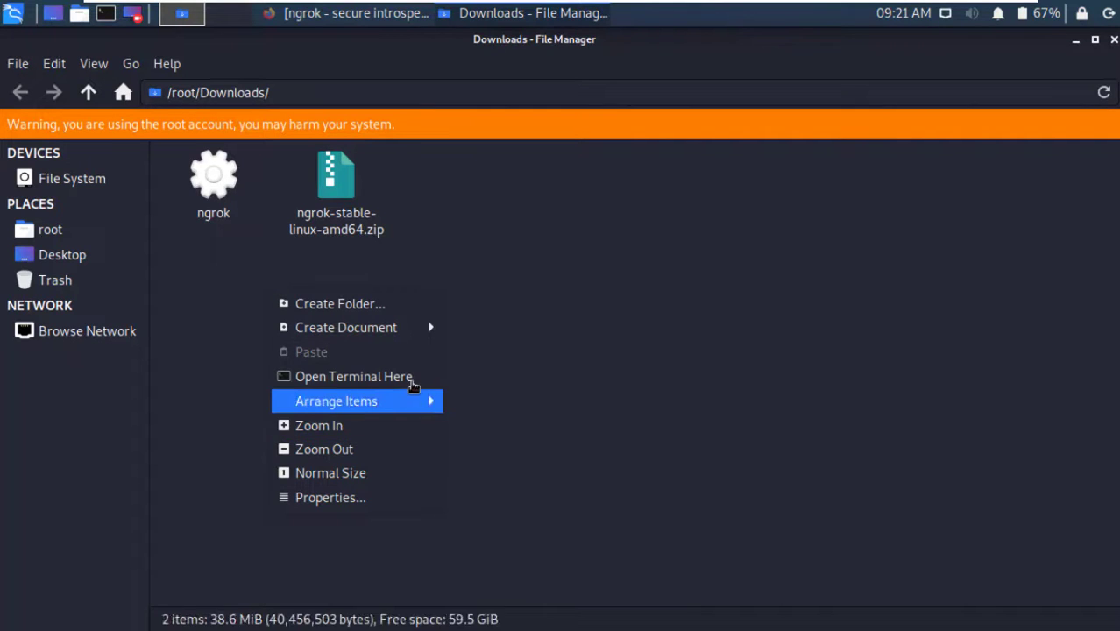
- Open a terminal in Downloads and paste and run the ./ngrok authtoken command
{"action": "left_click", "coordinate": [792, 376]}
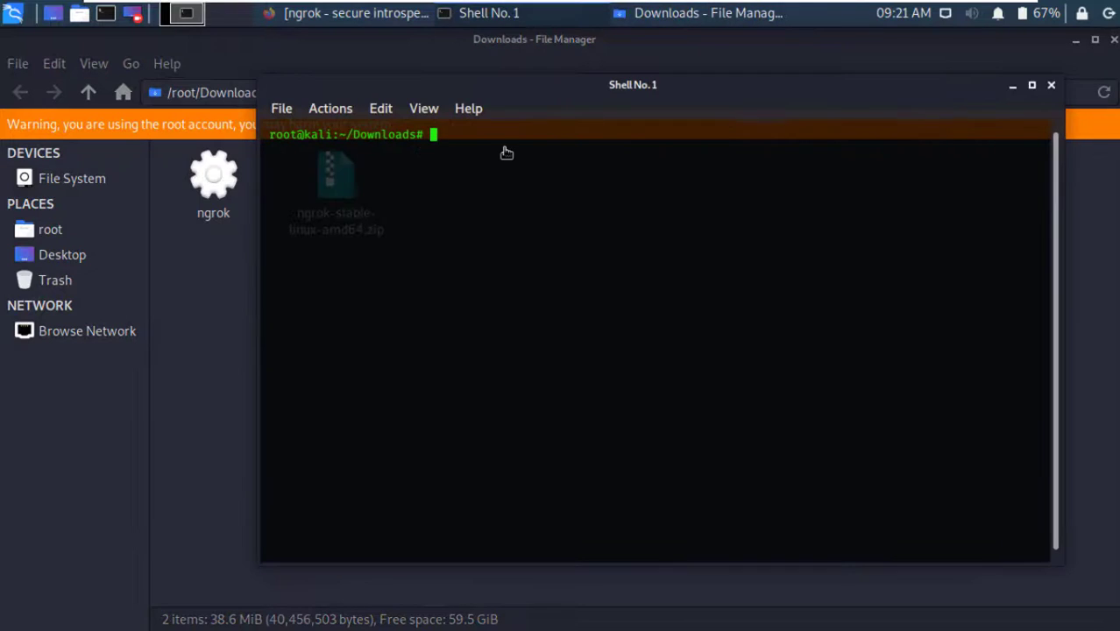
{"action": "right_click", "coordinate": [507, 152]}
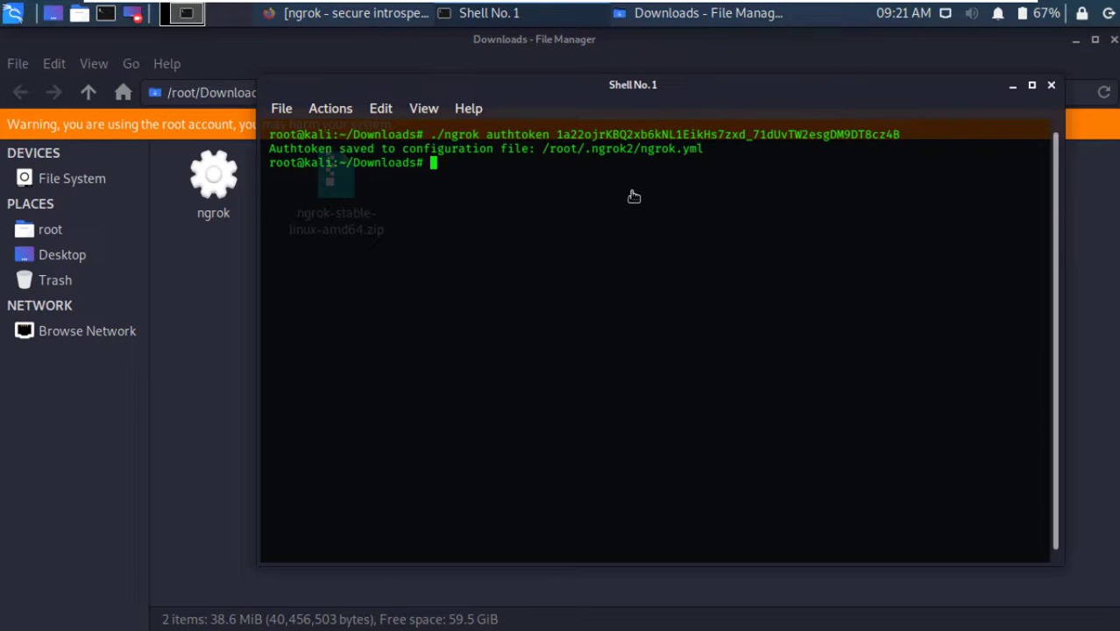
{"action": "mouse_move", "coordinate": [642, 192]}
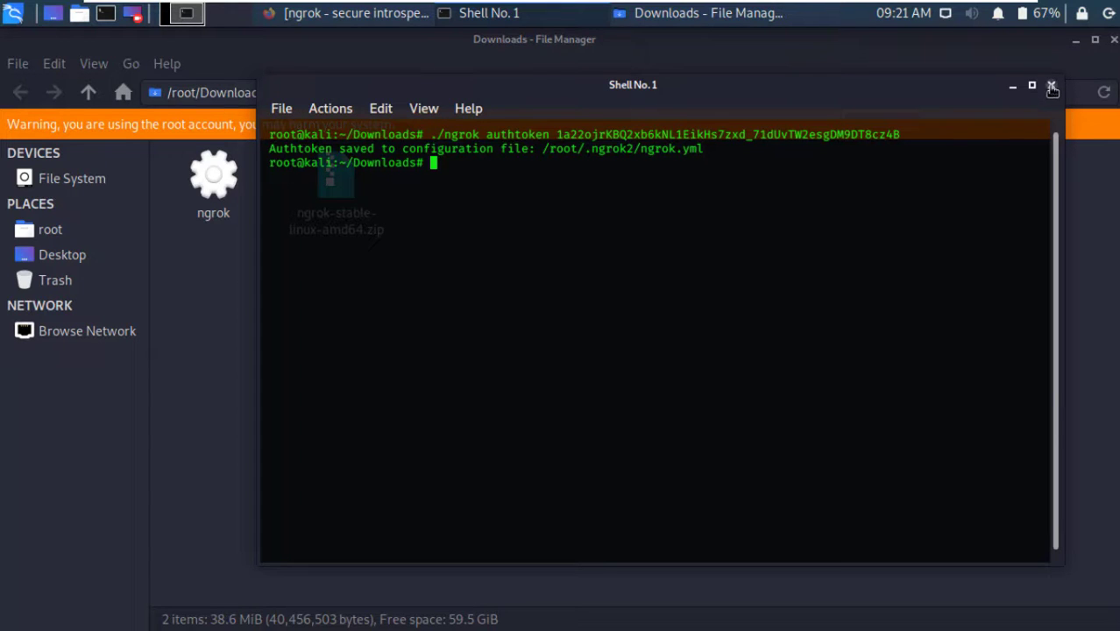
- Close the terminal, cut the ngrok executable from Downloads, and open /bin
{"action": "left_click", "coordinate": [1052, 85]}
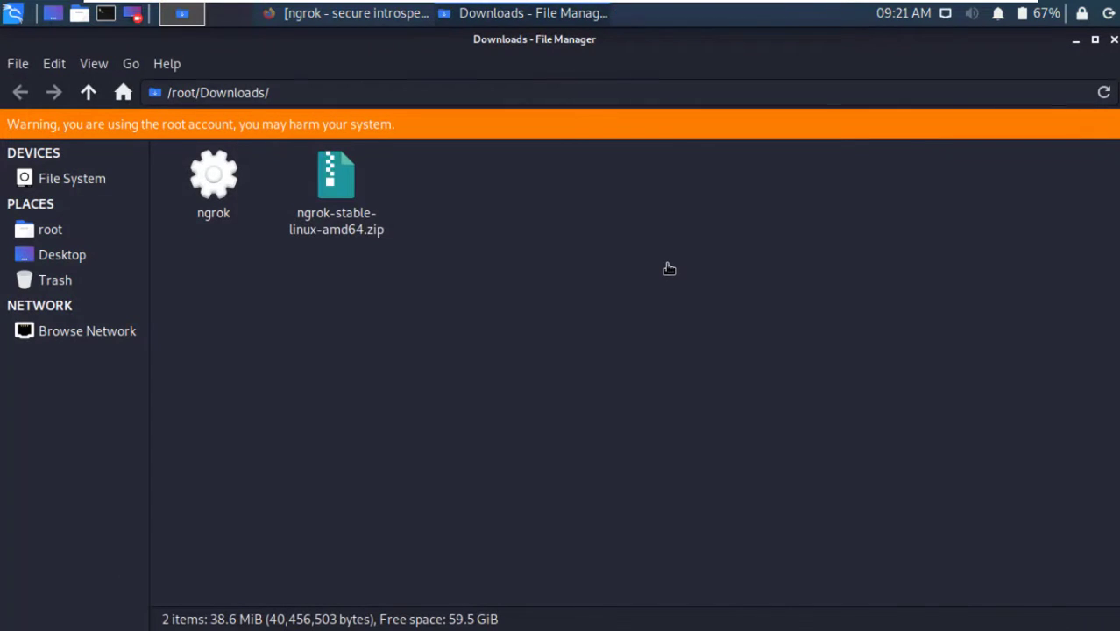
{"action": "left_click", "coordinate": [213, 184]}
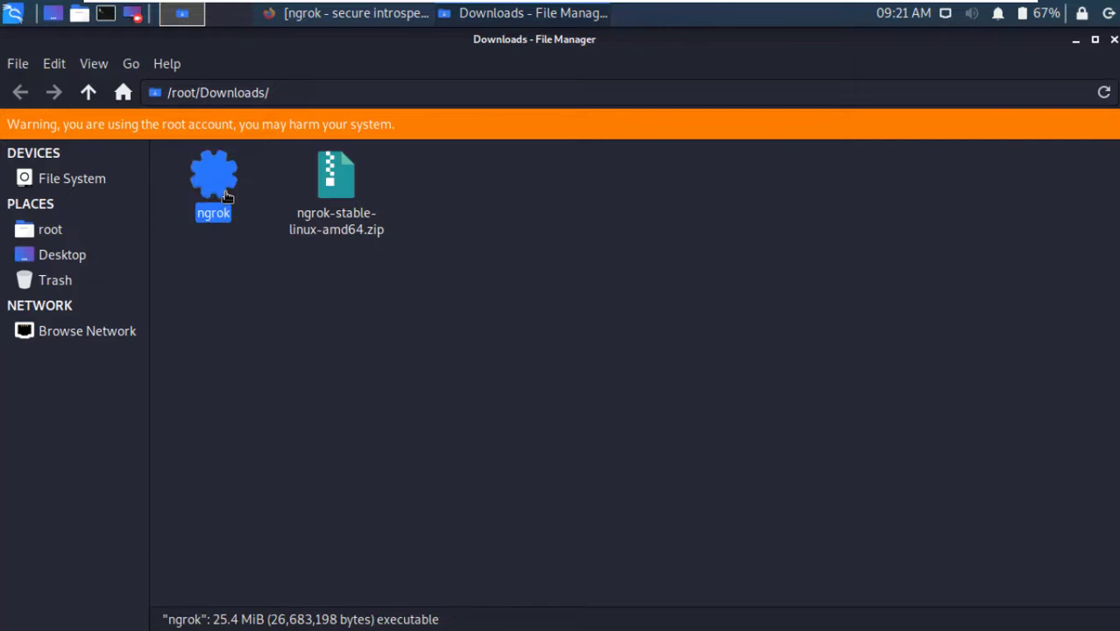
{"action": "right_click", "coordinate": [213, 176]}
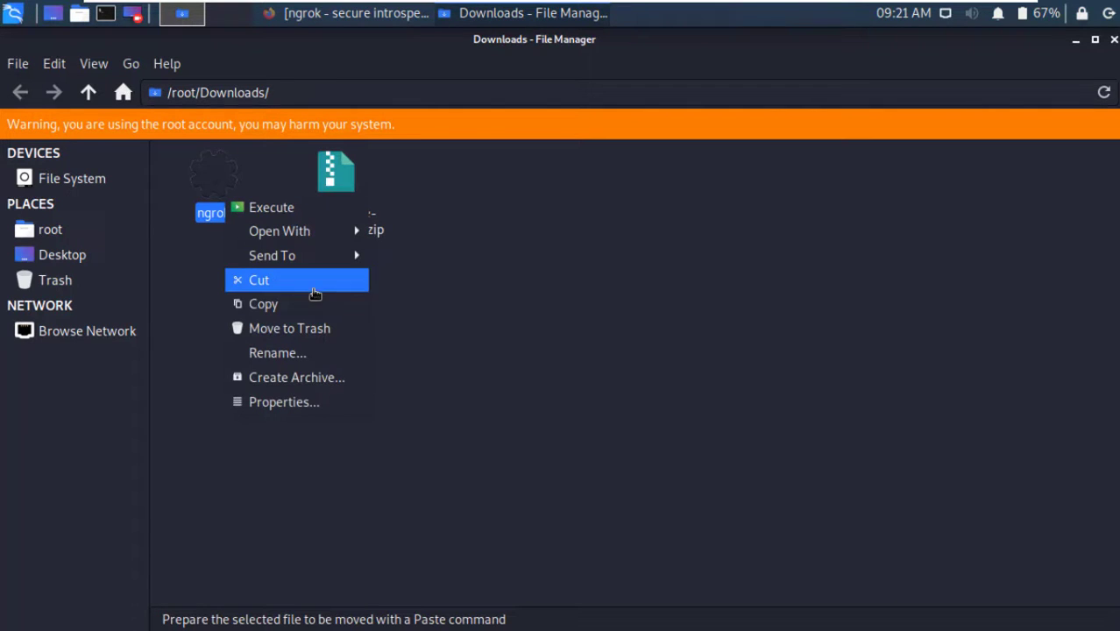
{"action": "left_click", "coordinate": [354, 321]}
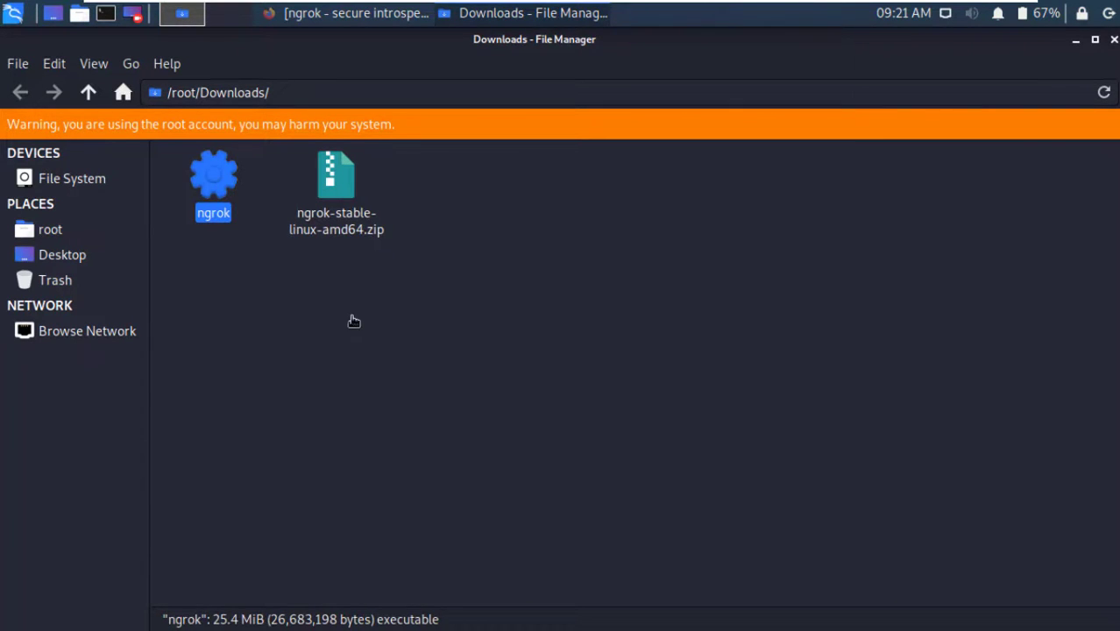
{"action": "left_click", "coordinate": [72, 177]}
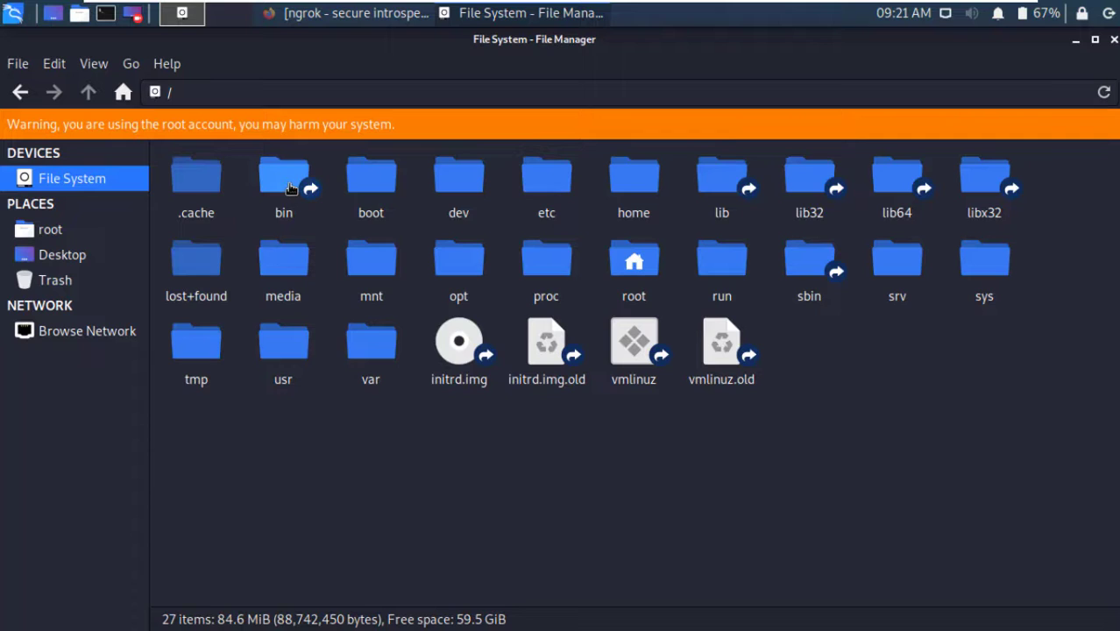
{"action": "double_click", "coordinate": [283, 175]}
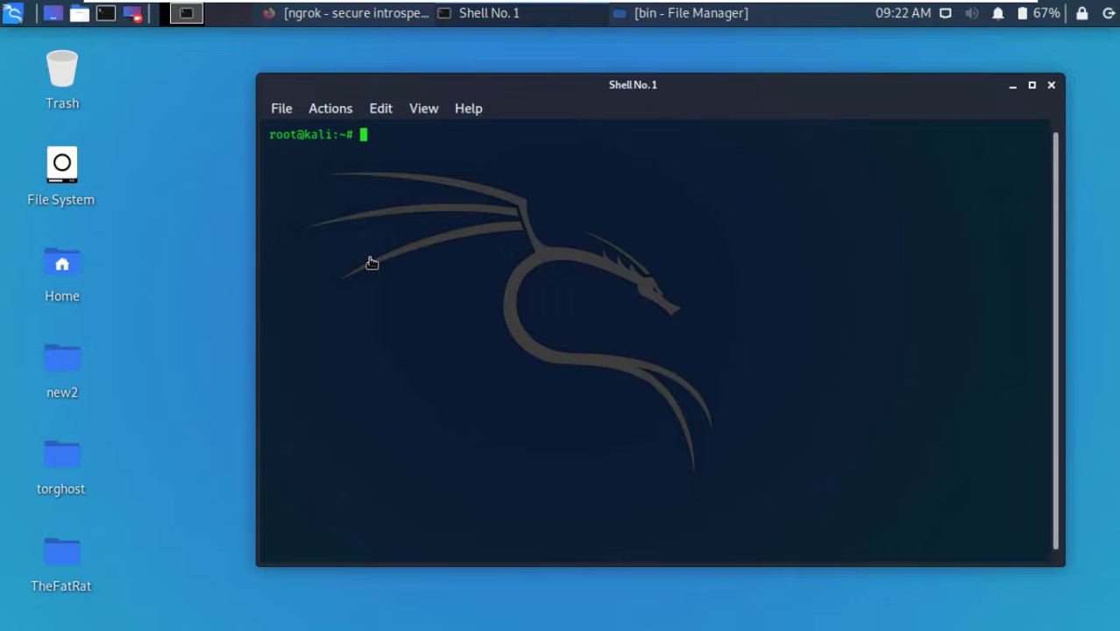
- Start typing 'ngrok http 80' in the home-directory shell
{"action": "type", "text": "ngr"}
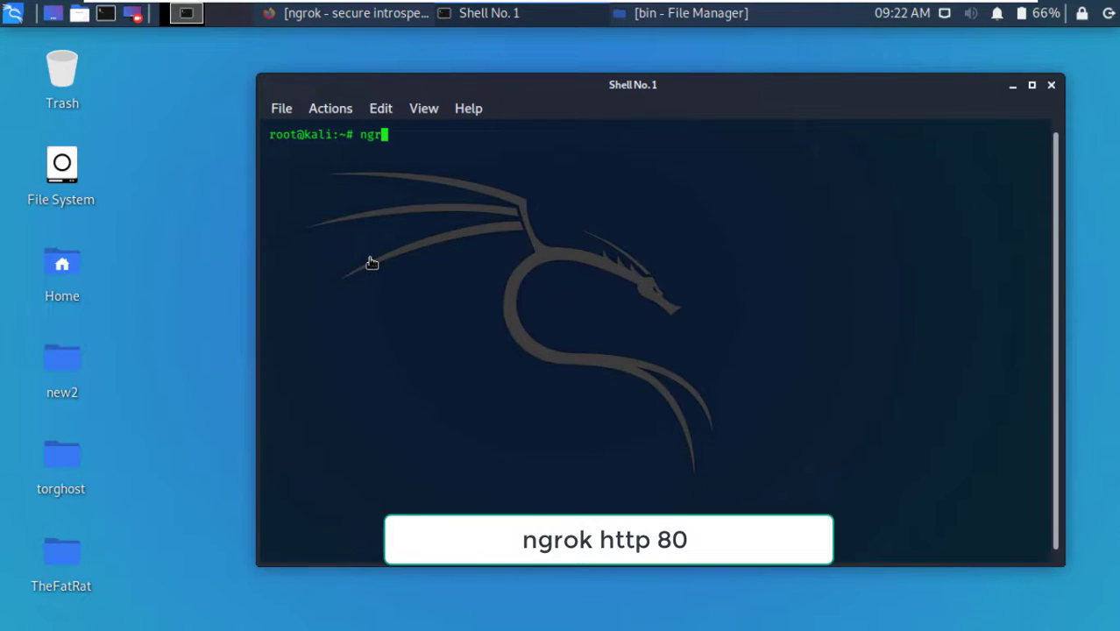
{"action": "type", "text": "ok htt"}
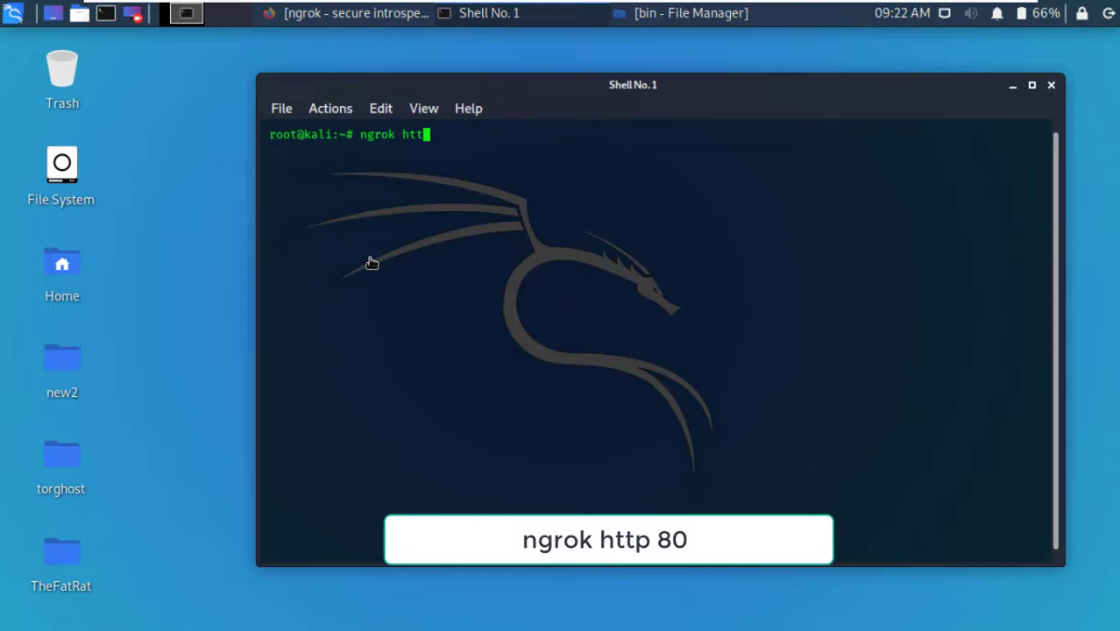